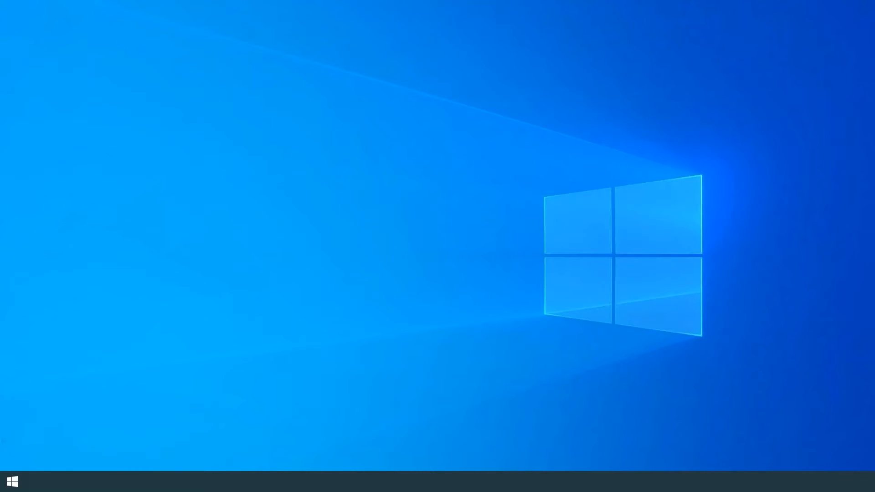
# - Search the Start menu for "device Manager" to show the Device Manager result
pyautogui.click(12, 481)
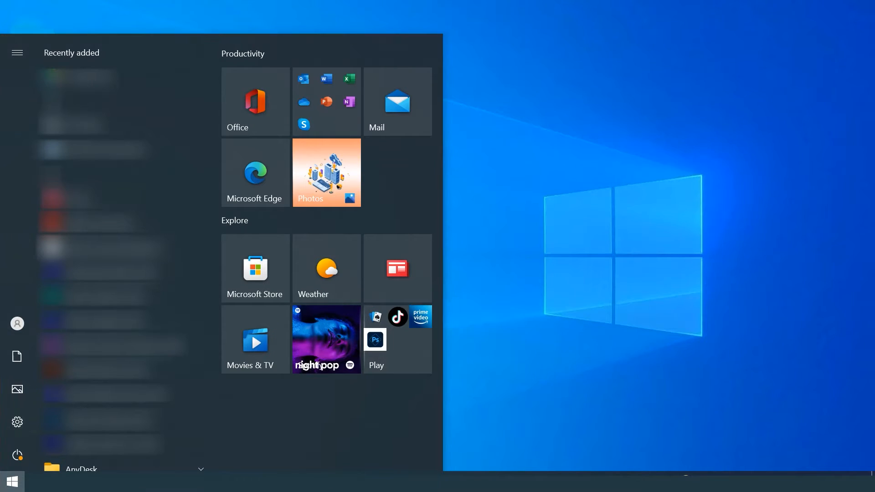
pyautogui.write('device Manager')
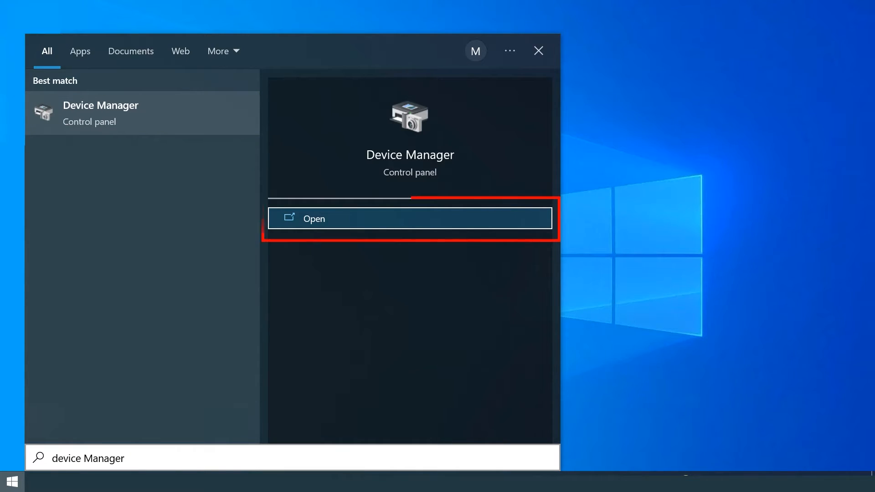
# - Launch Device Manager and disable the USB Root Hub (USB 3.0) device
pyautogui.click(410, 218)
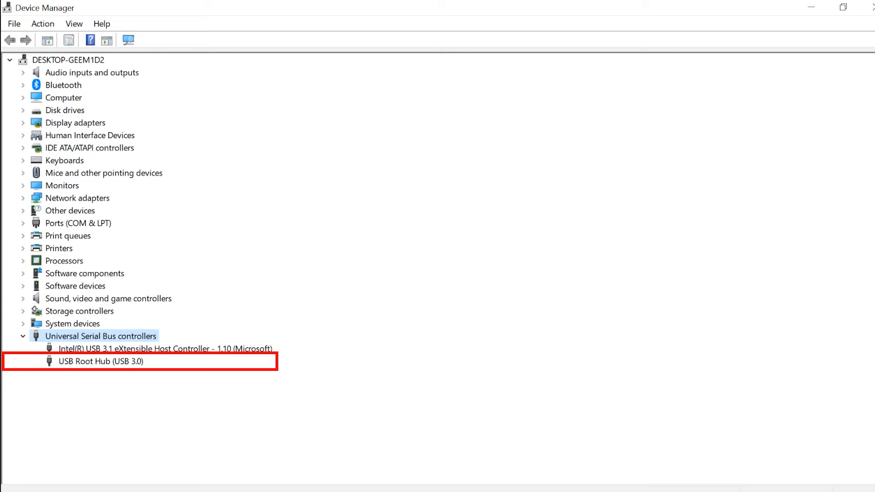
pyautogui.rightClick(102, 361)
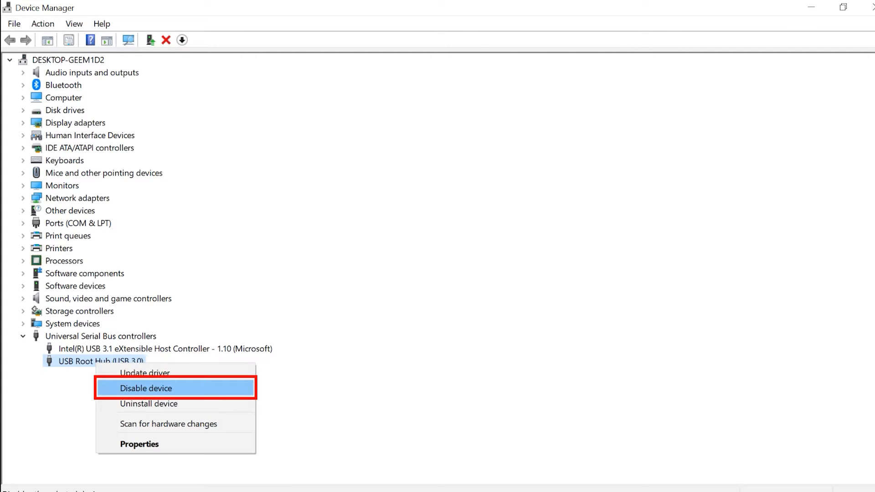
pyautogui.click(146, 388)
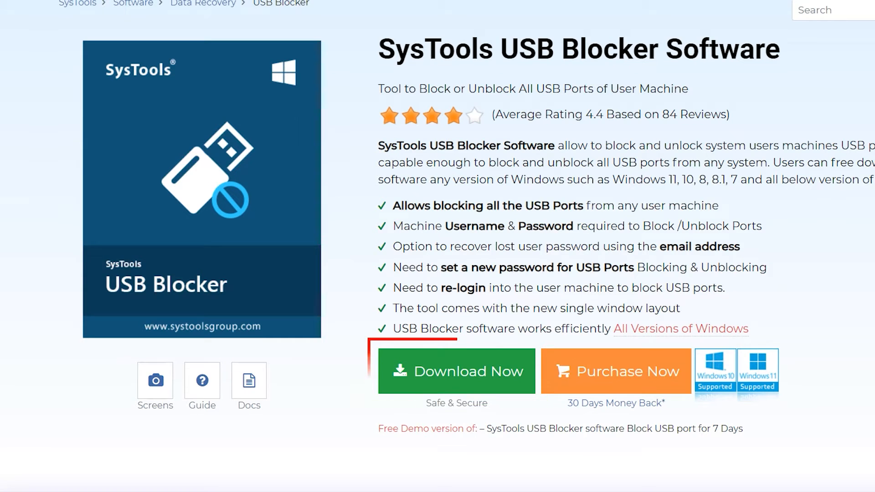
# - Download usb-blocker.exe from the SysTools page, run it, and install SysTools USB Blocker
pyautogui.click(456, 371)
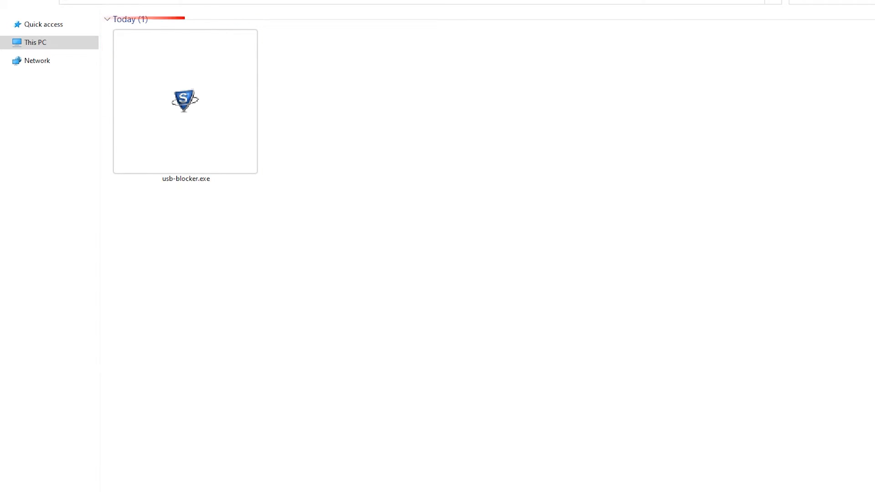
pyautogui.doubleClick(185, 101)
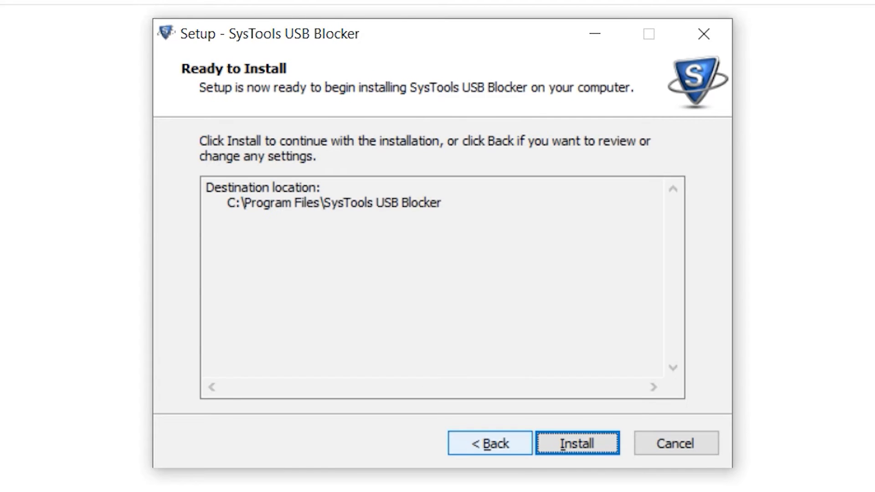
pyautogui.click(577, 443)
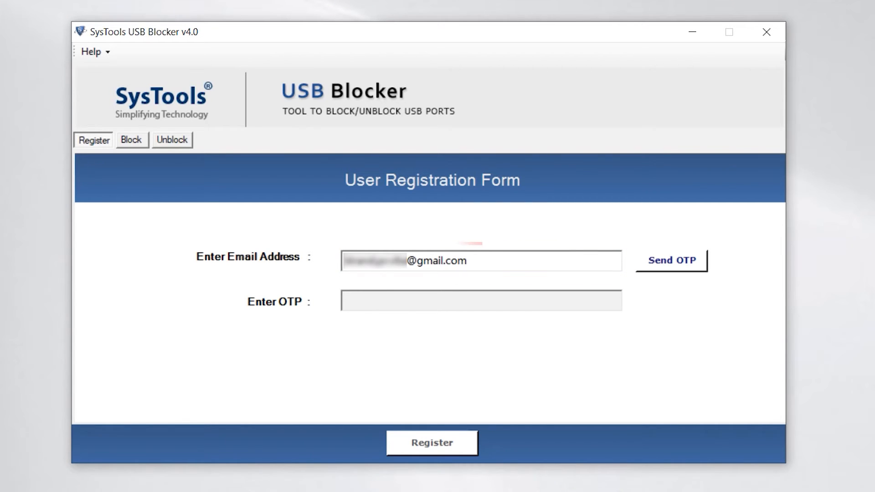
# - Send a one-time code to the registration email and validate the entered OTP
pyautogui.click(671, 260)
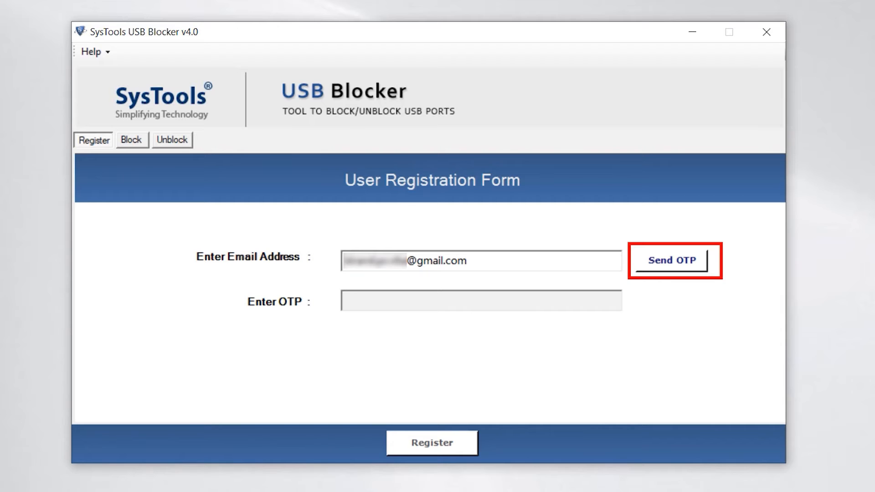
pyautogui.click(671, 260)
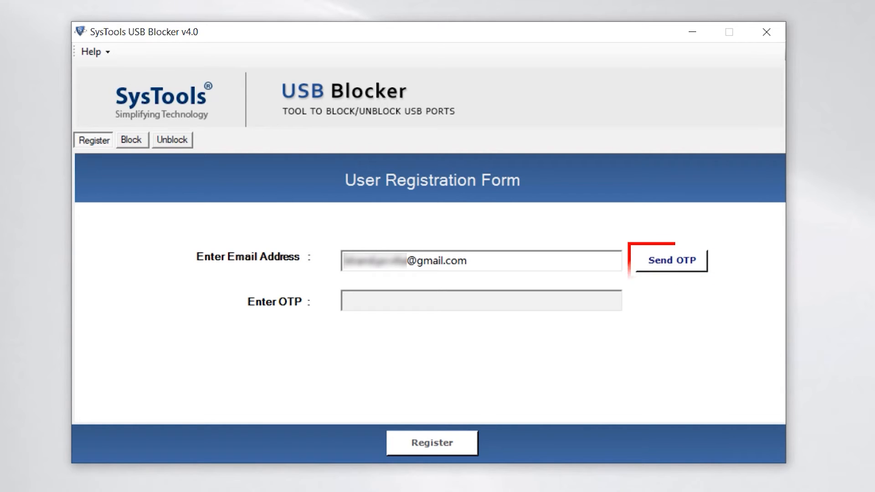
pyautogui.click(671, 260)
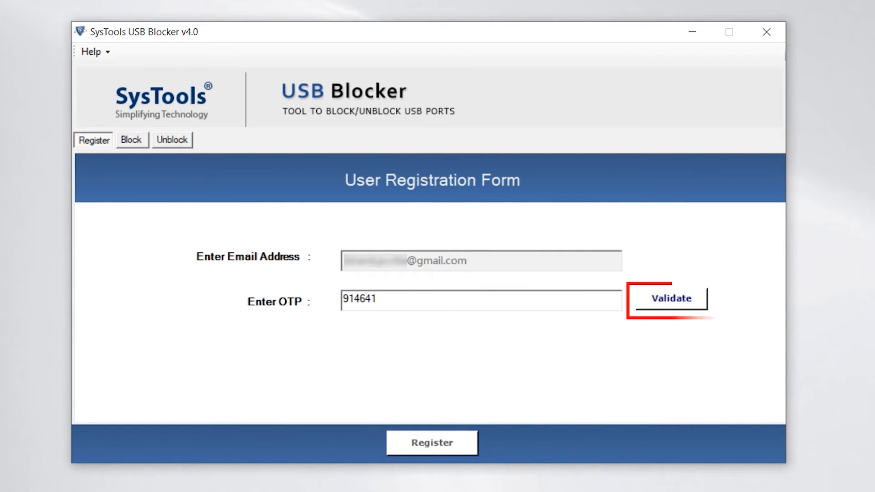
pyautogui.click(670, 298)
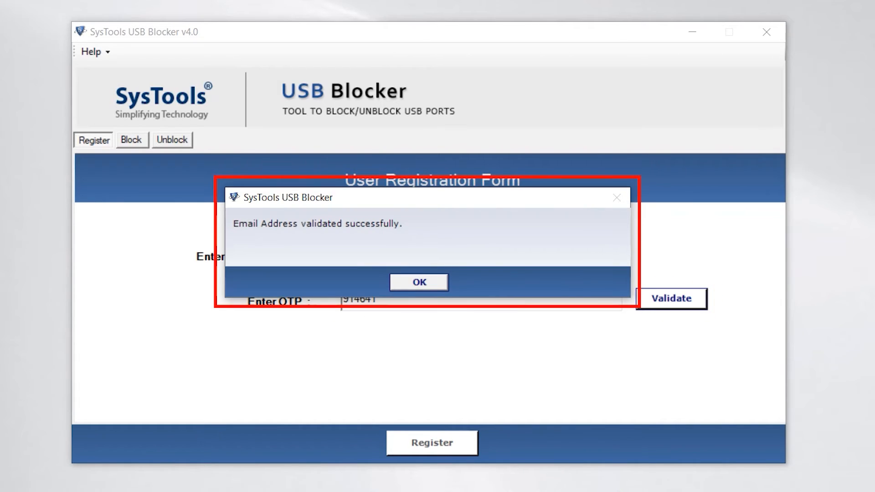
# - Enter and confirm the master password, then register and dismiss the success message
pyautogui.click(418, 281)
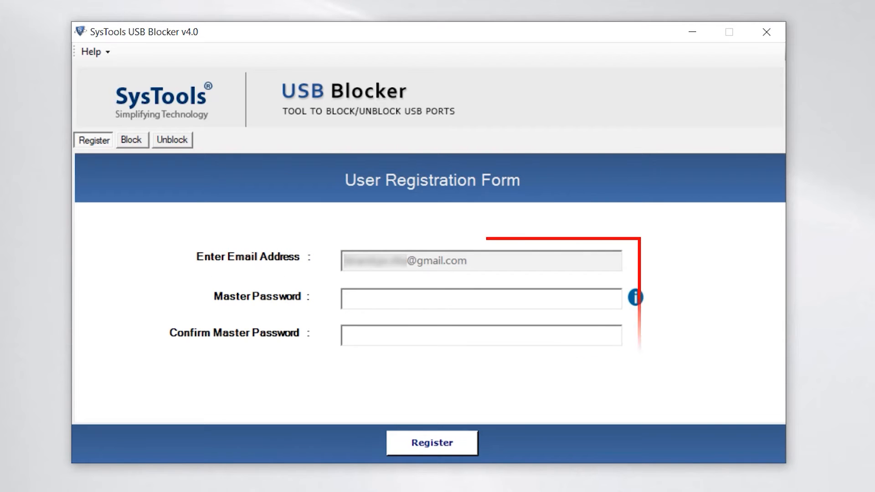
pyautogui.write('**********')
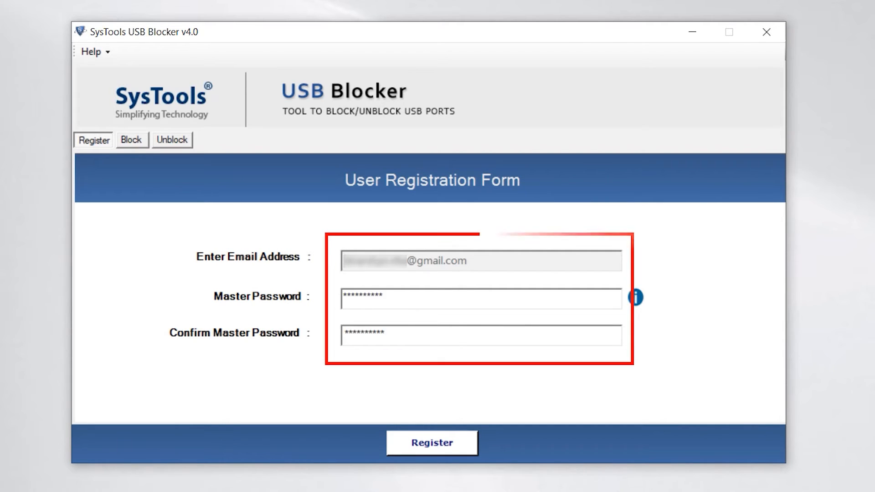
pyautogui.click(432, 442)
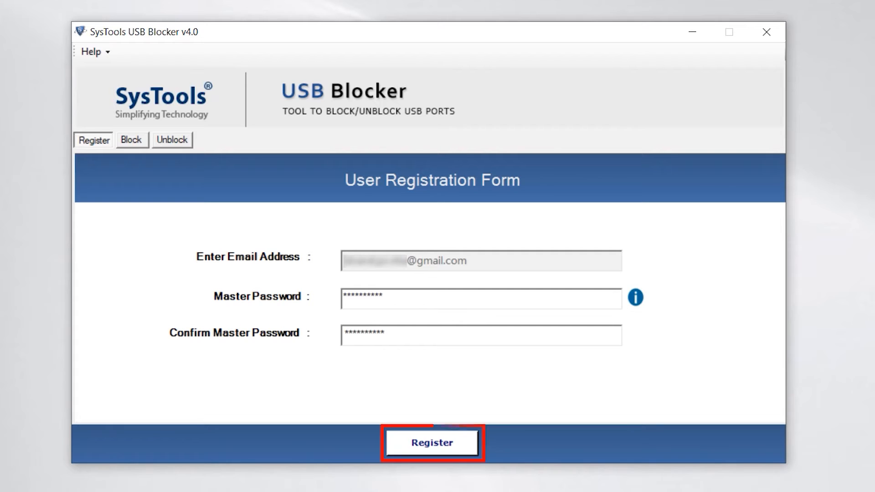
pyautogui.click(430, 443)
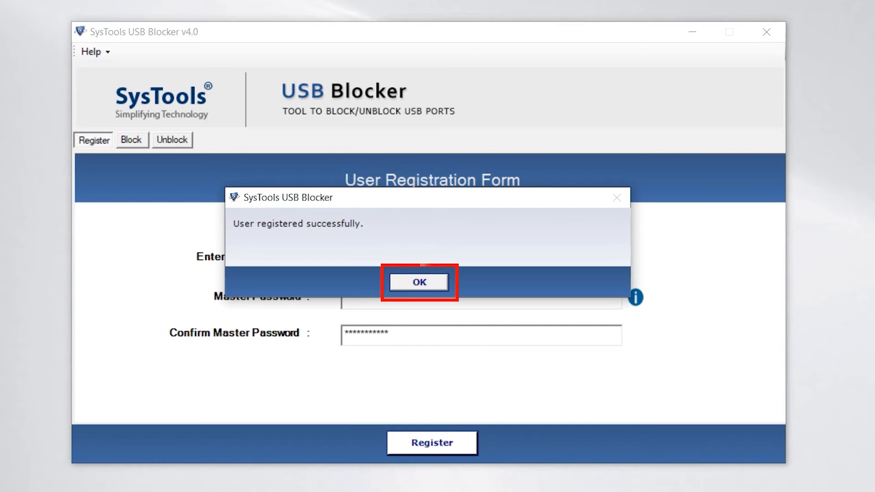
pyautogui.click(419, 283)
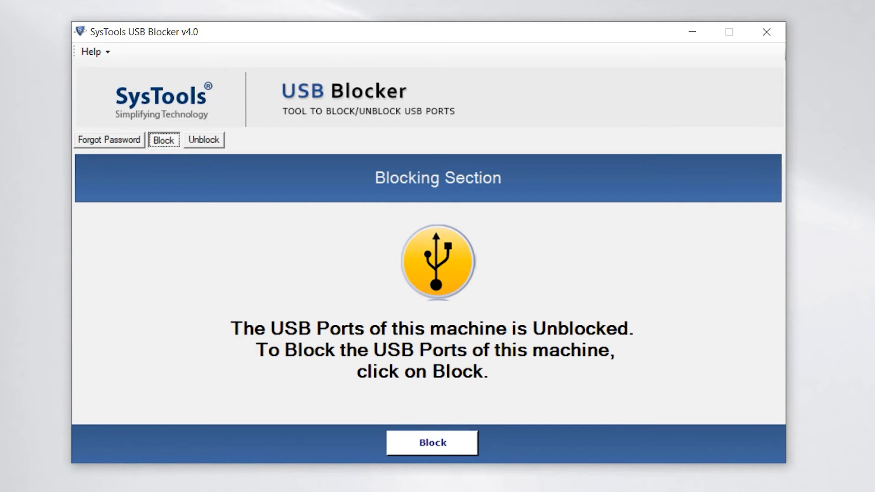
# - Block the USB ports by confirming the admin and master passwords, then dismiss the confirmation
pyautogui.click(430, 442)
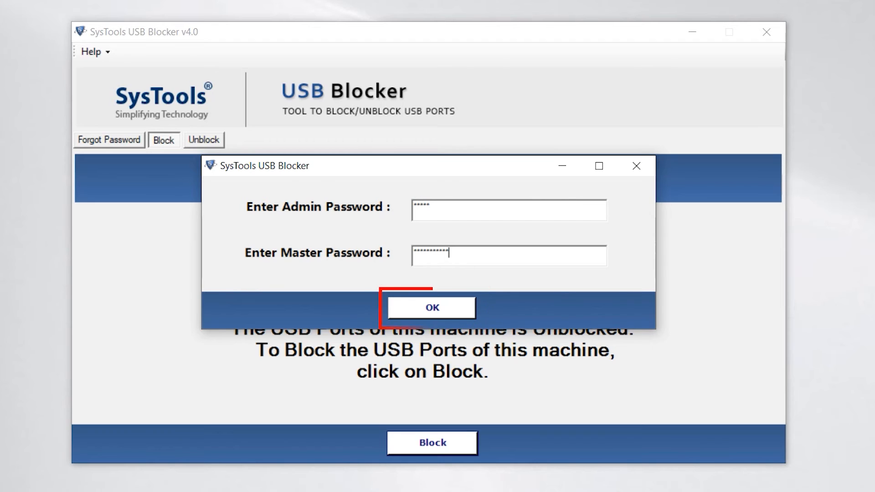
pyautogui.click(430, 307)
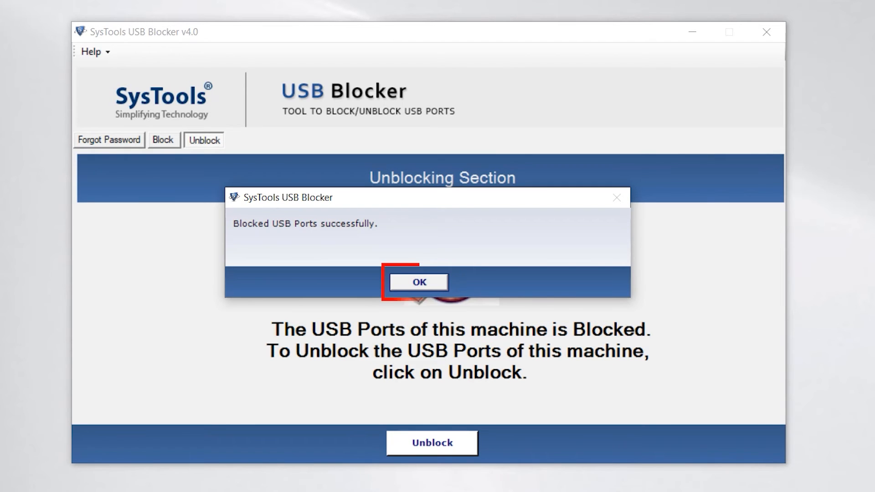
pyautogui.click(418, 283)
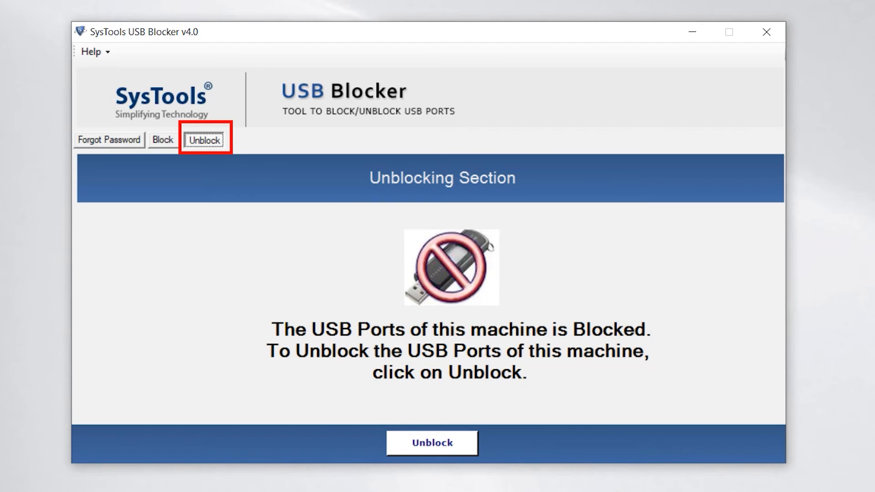
# - Unblock the USB ports by confirming the admin and master passwords, then dismiss the confirmation
pyautogui.click(431, 442)
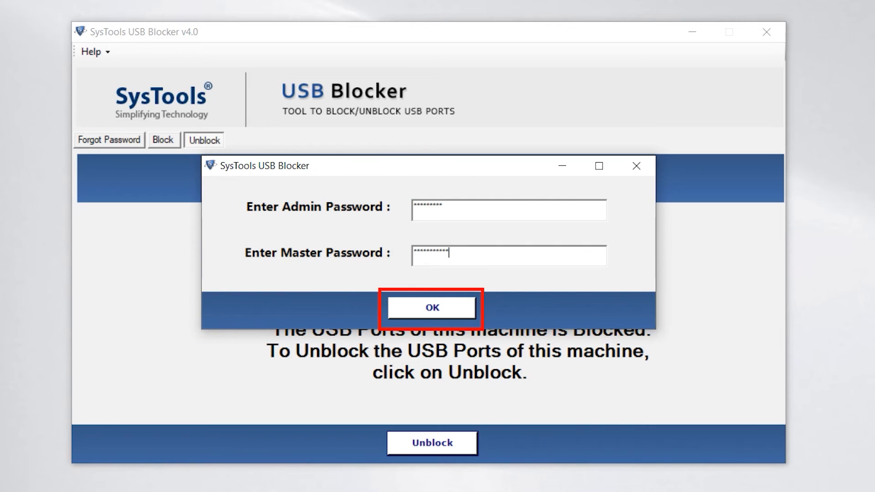
pyautogui.click(430, 308)
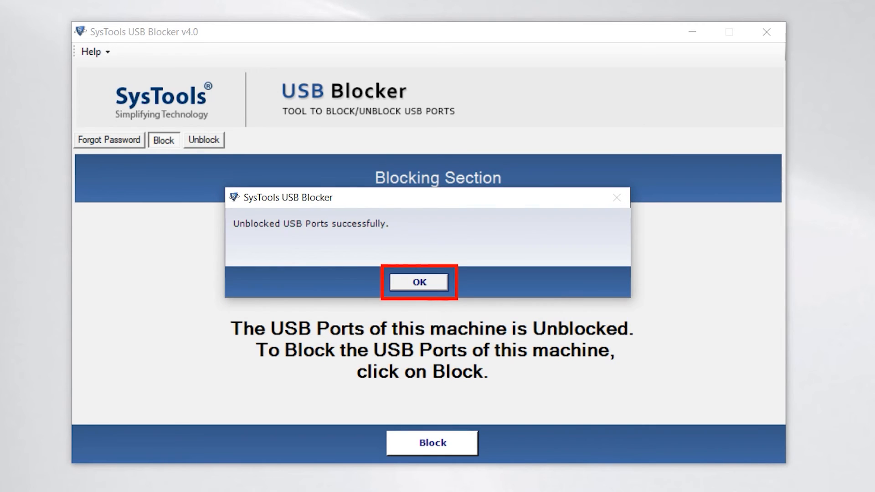
pyautogui.click(418, 282)
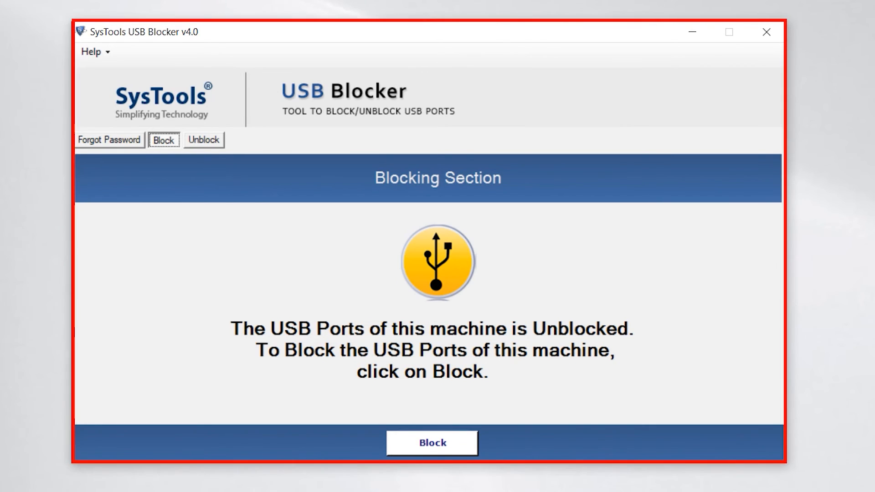